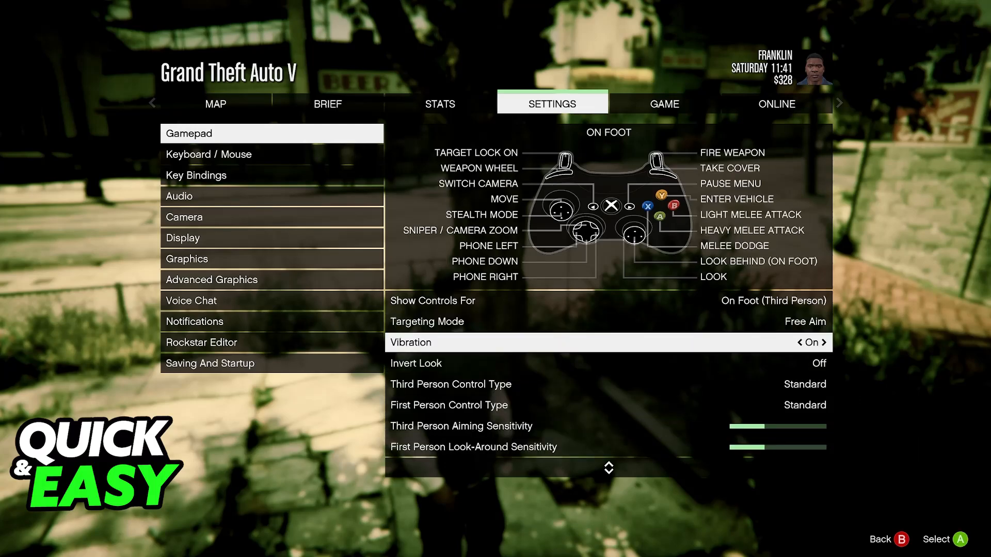
- Search 'grand' in the Add a Non-Steam Game window, then dismiss it
{"action": "scroll", "scroll_direction": "down", "scroll_amount": 3}
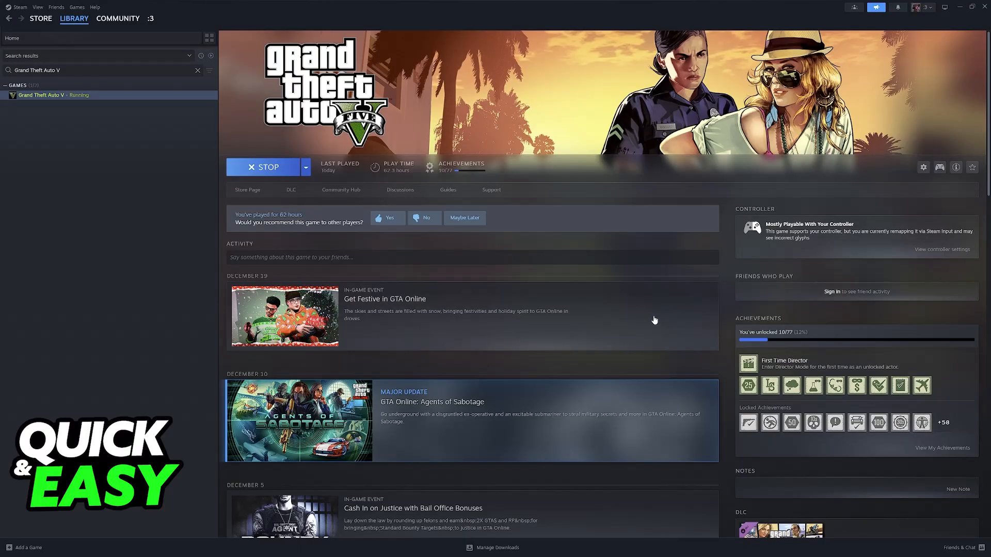
{"action": "mouse_move", "coordinate": [118, 153]}
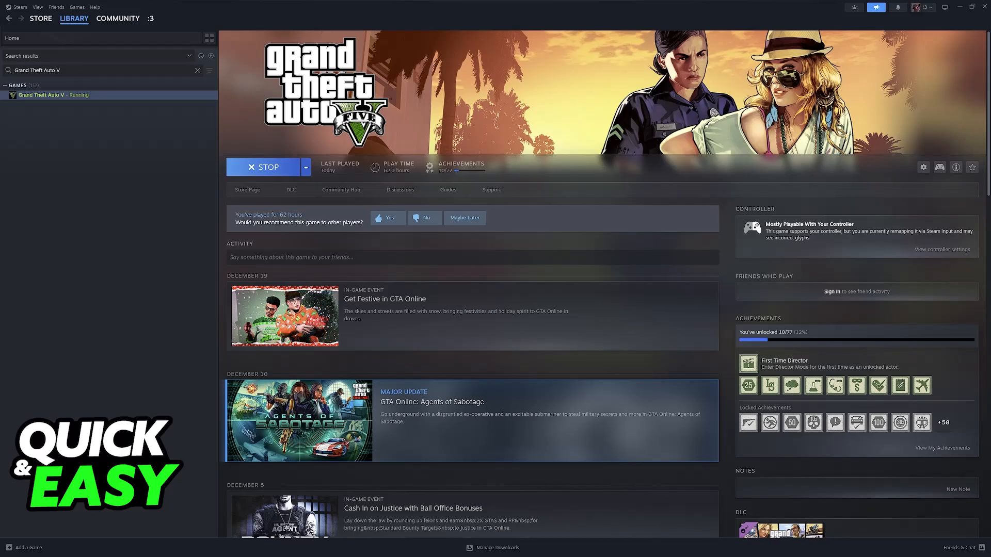
{"action": "mouse_move", "coordinate": [34, 551]}
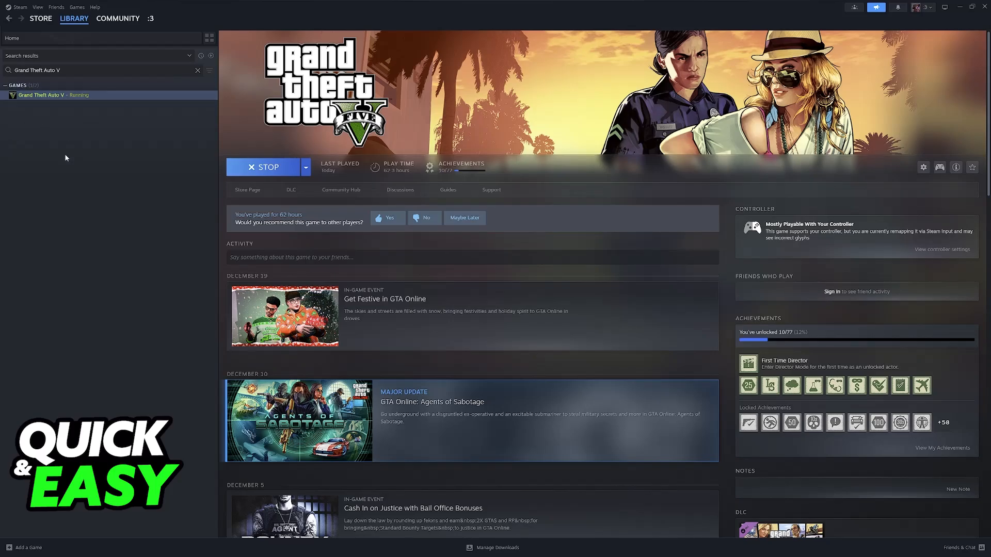
{"action": "left_click", "coordinate": [27, 547]}
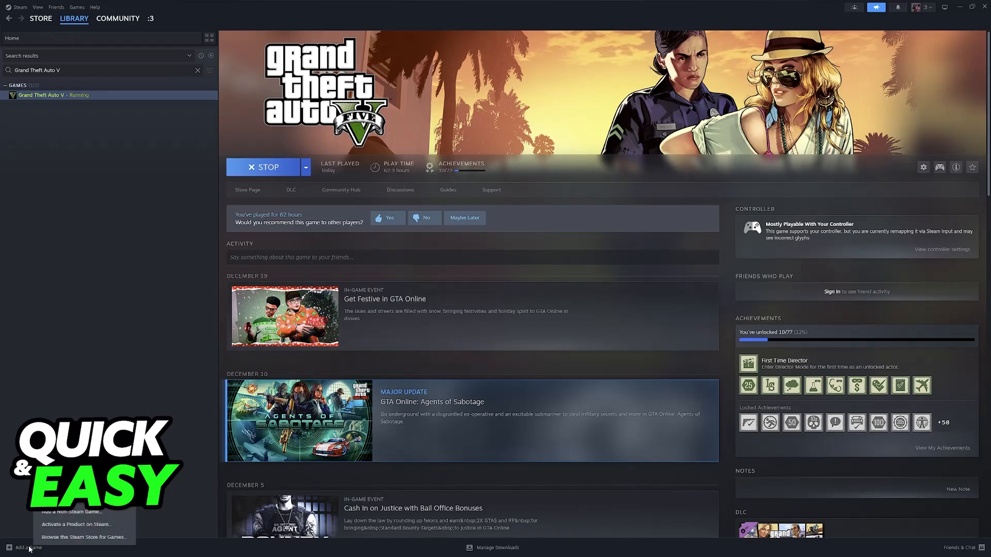
{"action": "left_click", "coordinate": [27, 548]}
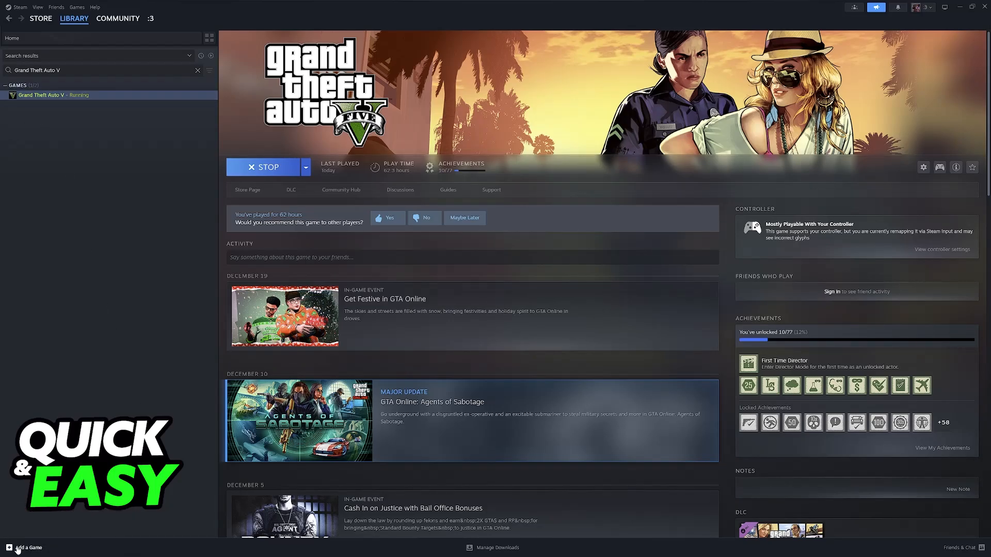
{"action": "left_click", "coordinate": [26, 548]}
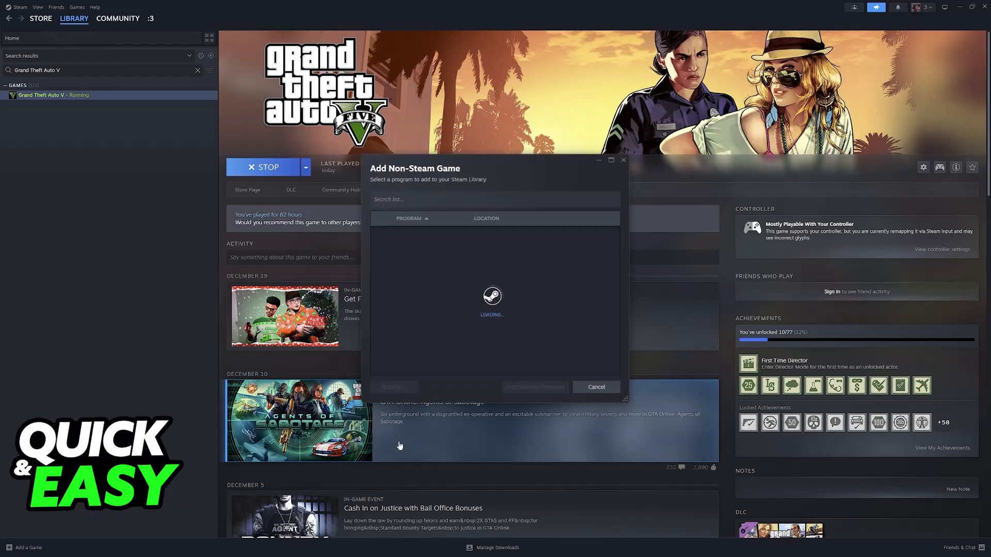
{"action": "type", "text": "grand theft auto v"}
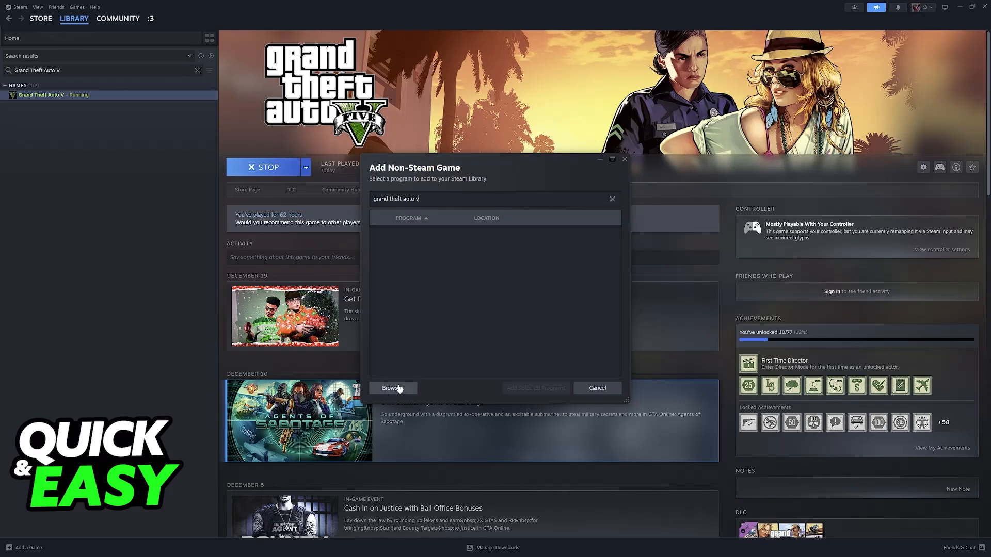
{"action": "mouse_move", "coordinate": [624, 159]}
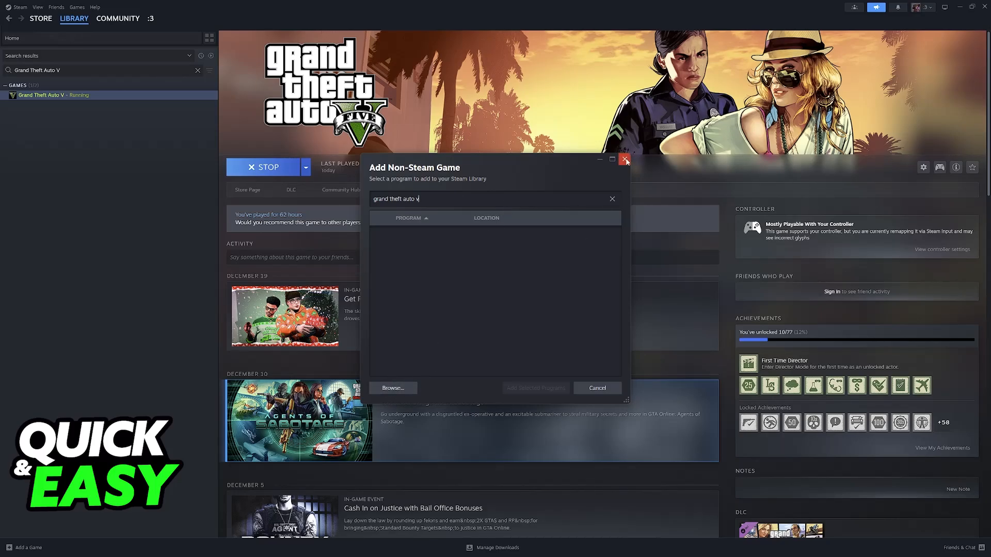
{"action": "left_click", "coordinate": [624, 159]}
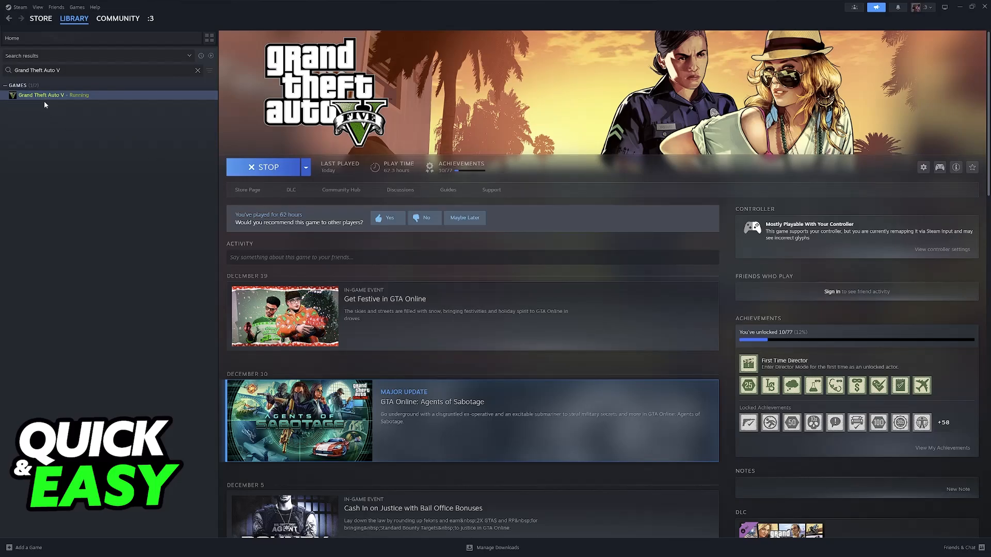
- View Grand Theft Auto V's Controller properties showing the Enable Steam Input override
{"action": "left_click", "coordinate": [922, 168]}
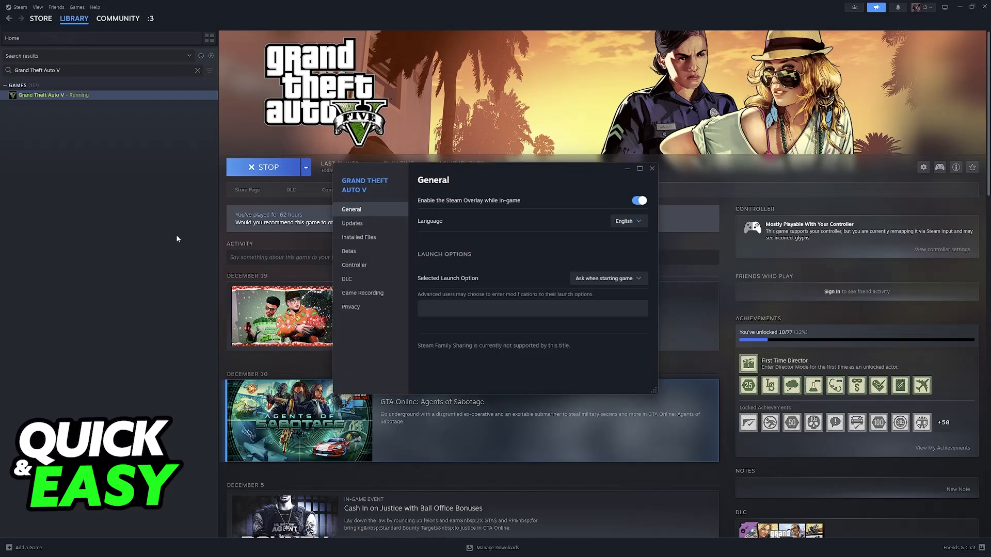
{"action": "left_click", "coordinate": [354, 265]}
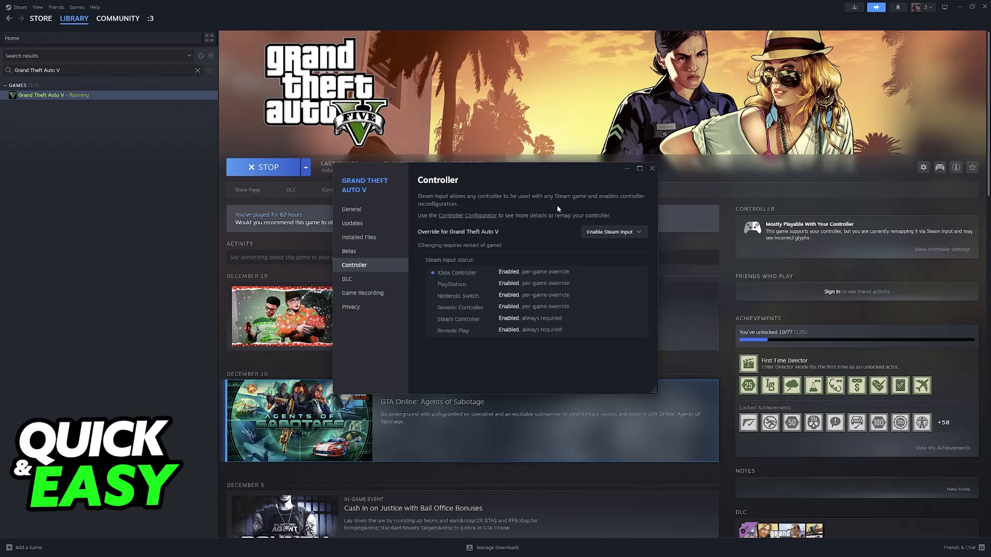
{"action": "mouse_move", "coordinate": [452, 219]}
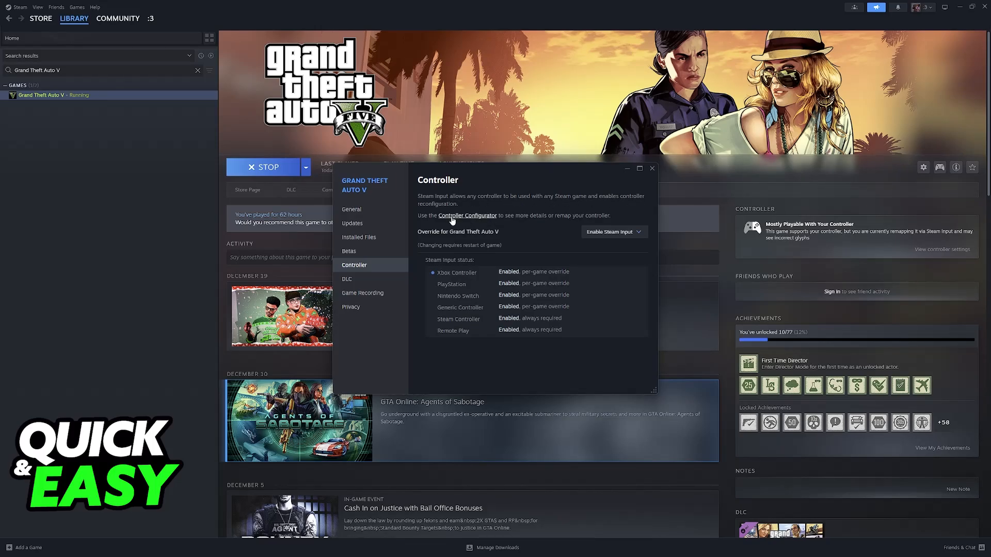
{"action": "left_click", "coordinate": [610, 231]}
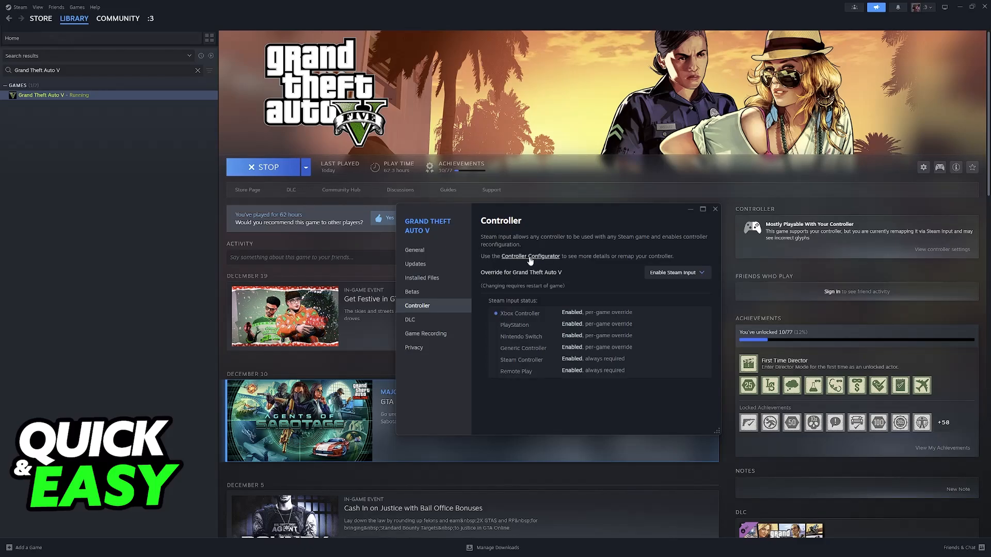
{"action": "mouse_move", "coordinate": [518, 261]}
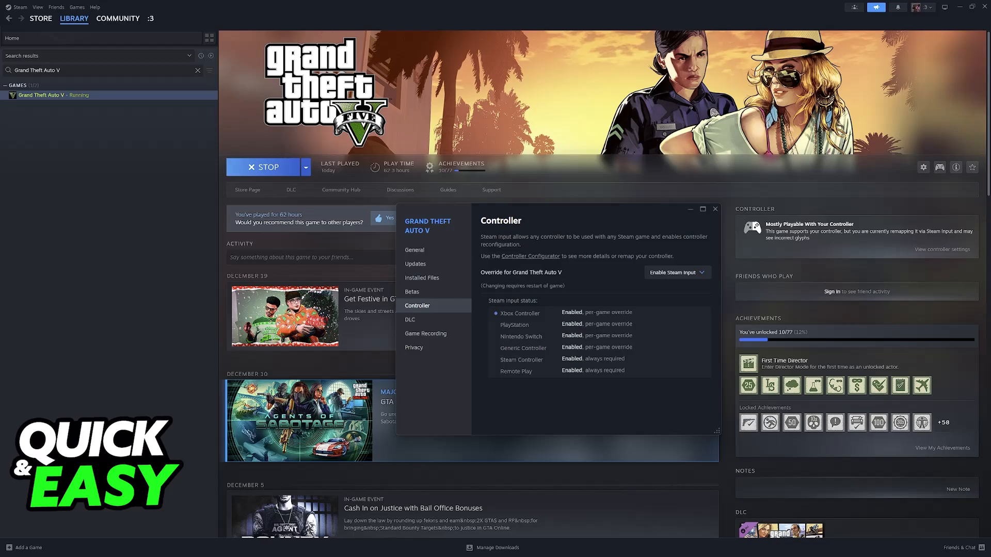
- Load the Official Layout for Grand Theft Auto V - Gamepad from the Recommended layouts
{"action": "left_click", "coordinate": [529, 256]}
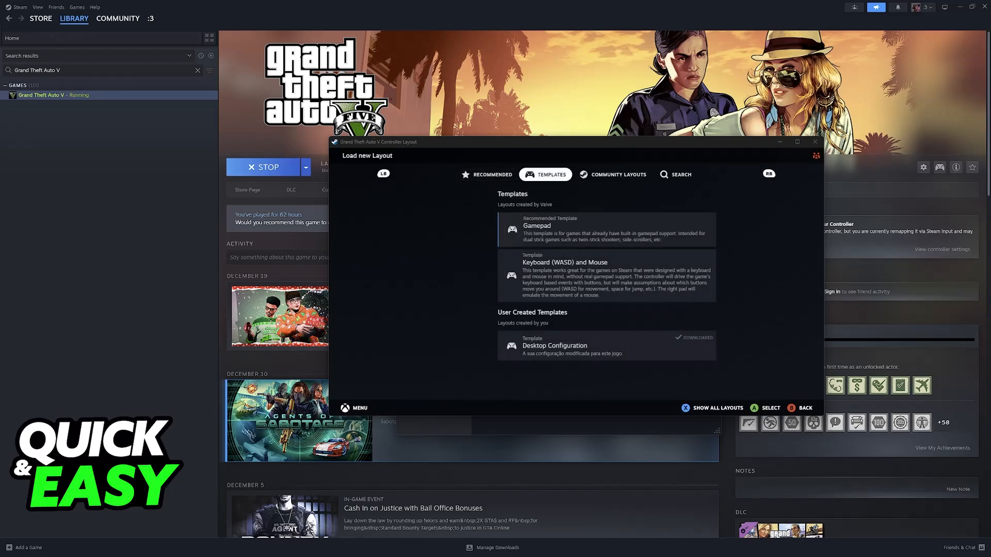
{"action": "left_click", "coordinate": [486, 175]}
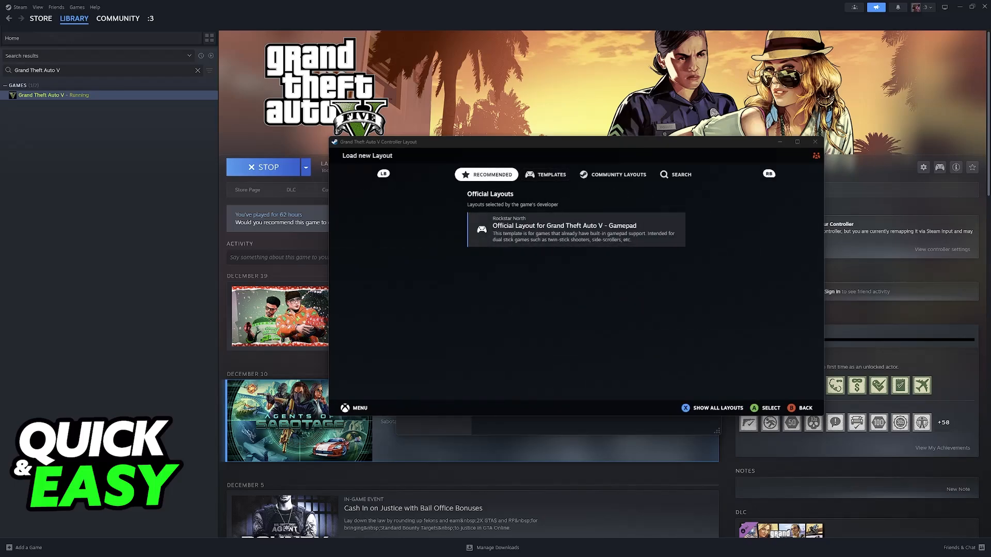
{"action": "left_click", "coordinate": [617, 174]}
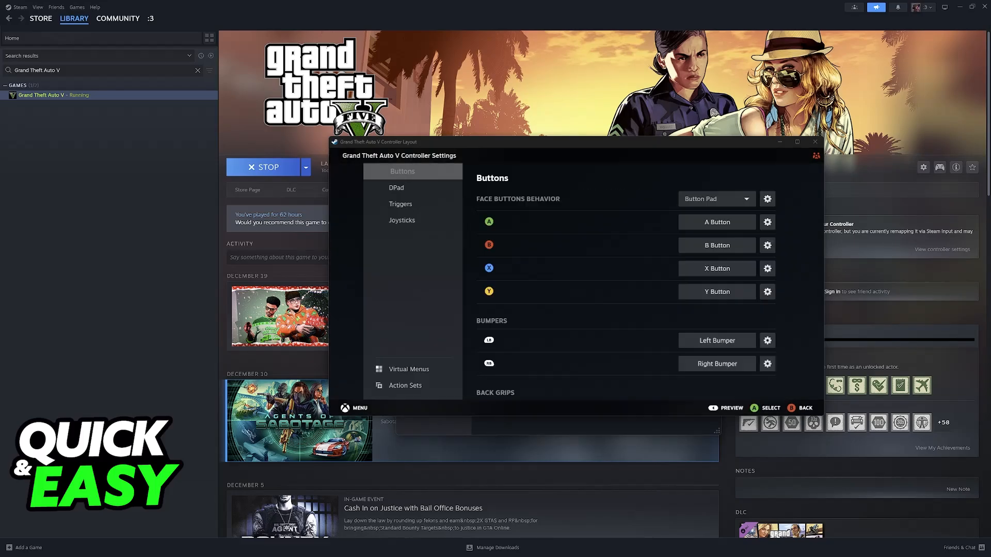
{"action": "left_click", "coordinate": [401, 203]}
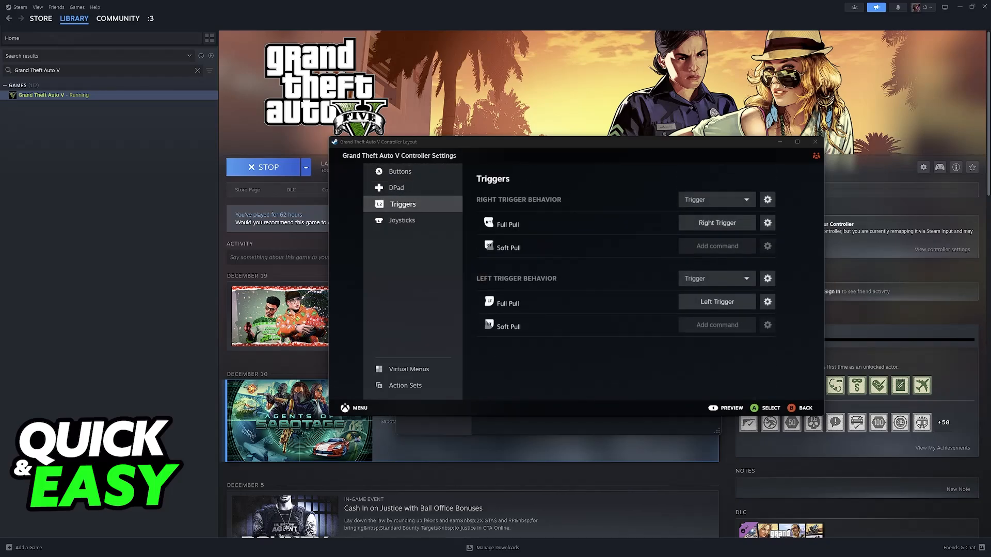
{"action": "left_click", "coordinate": [399, 172]}
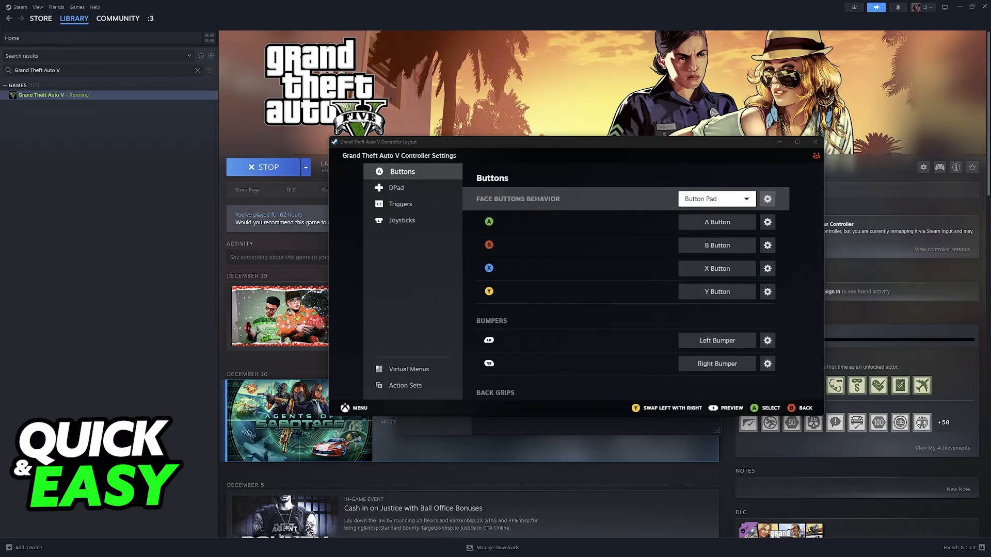
{"action": "left_click", "coordinate": [716, 222]}
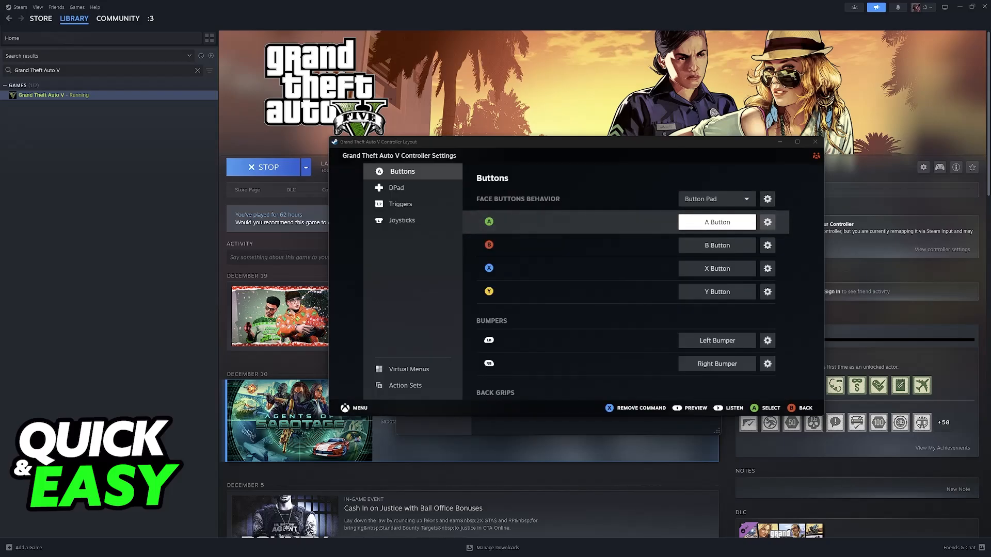